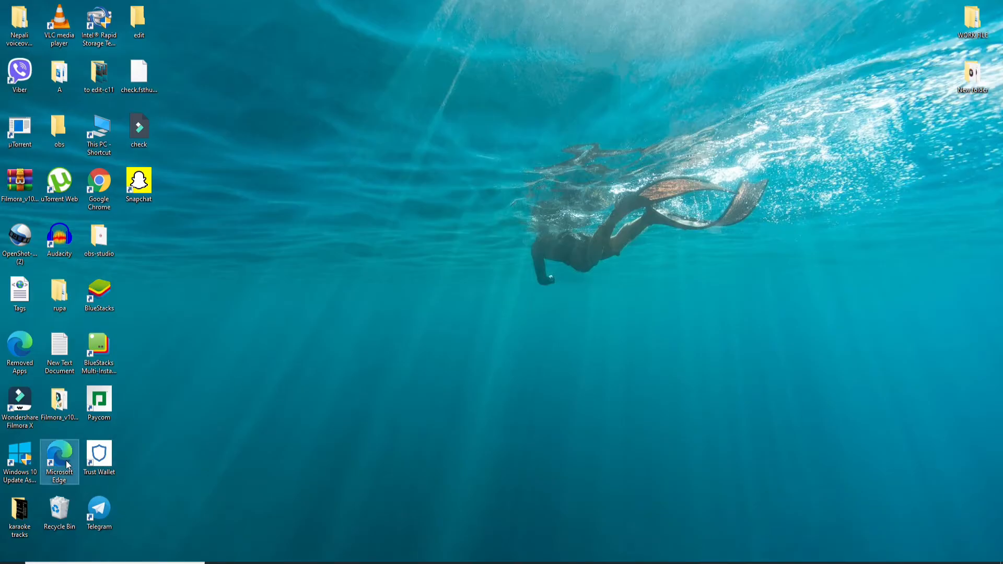
# - Launch Microsoft Edge from its desktop icon
pyautogui.doubleClick(59, 458)
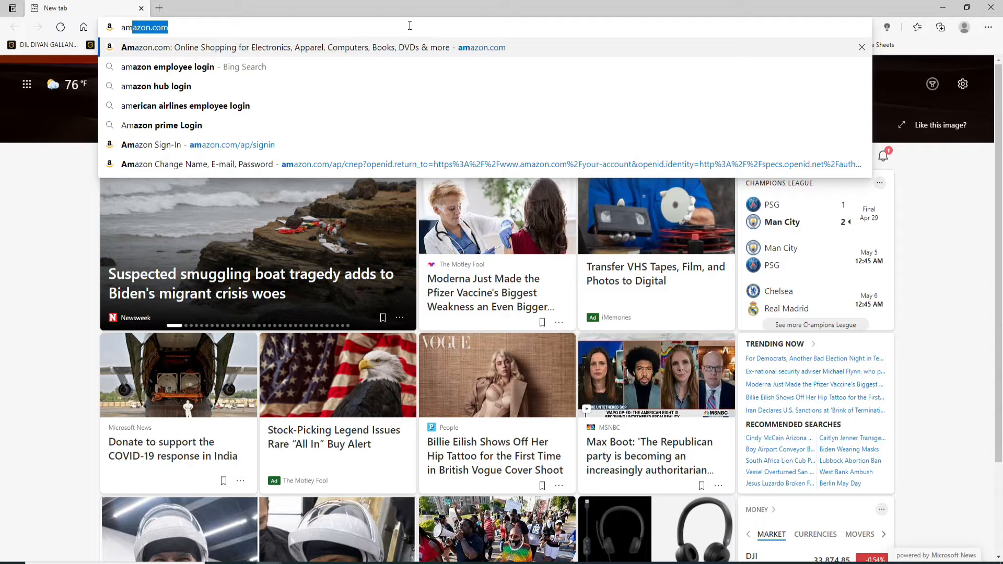
pyautogui.click(173, 145)
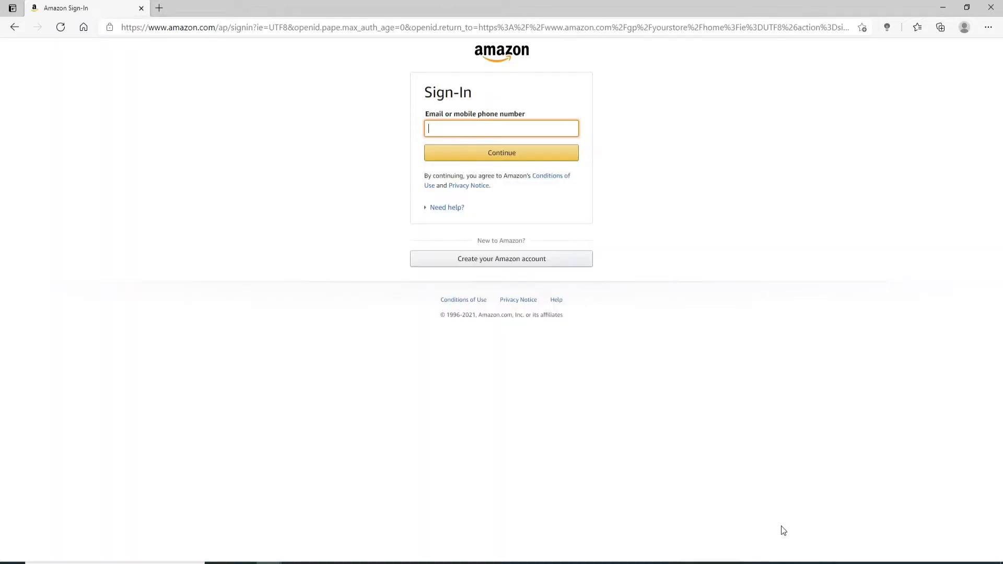
pyautogui.moveTo(650, 98)
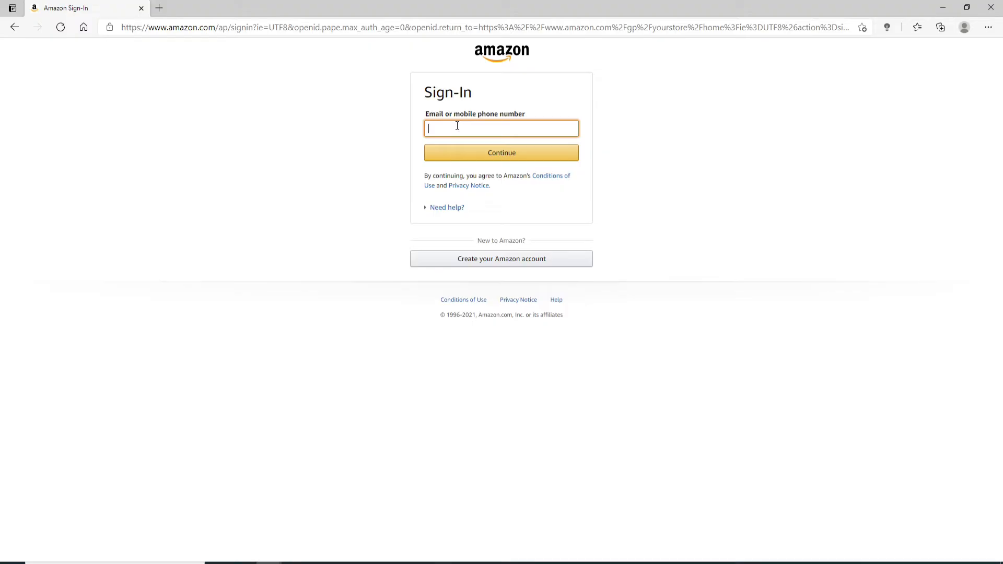
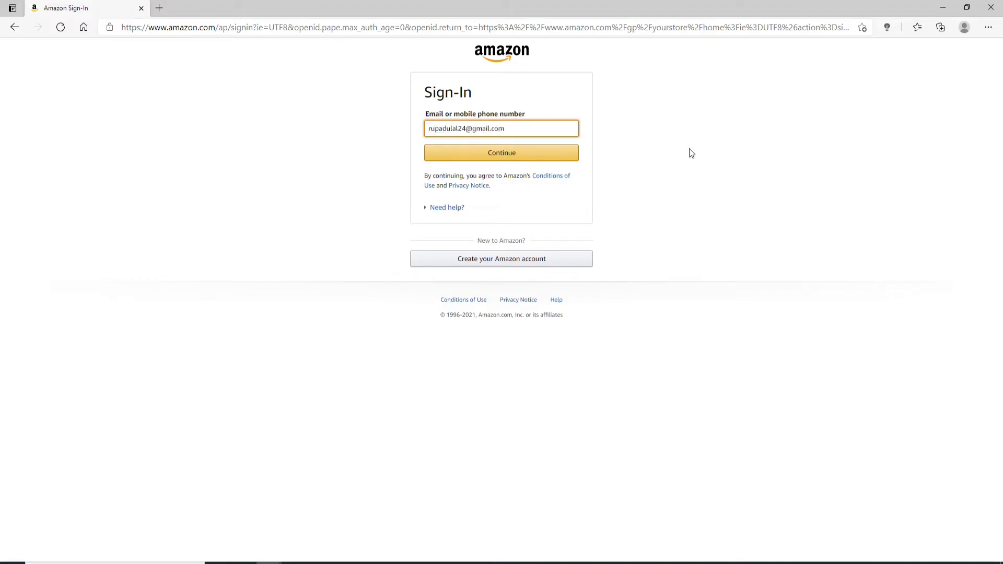
pyautogui.click(501, 152)
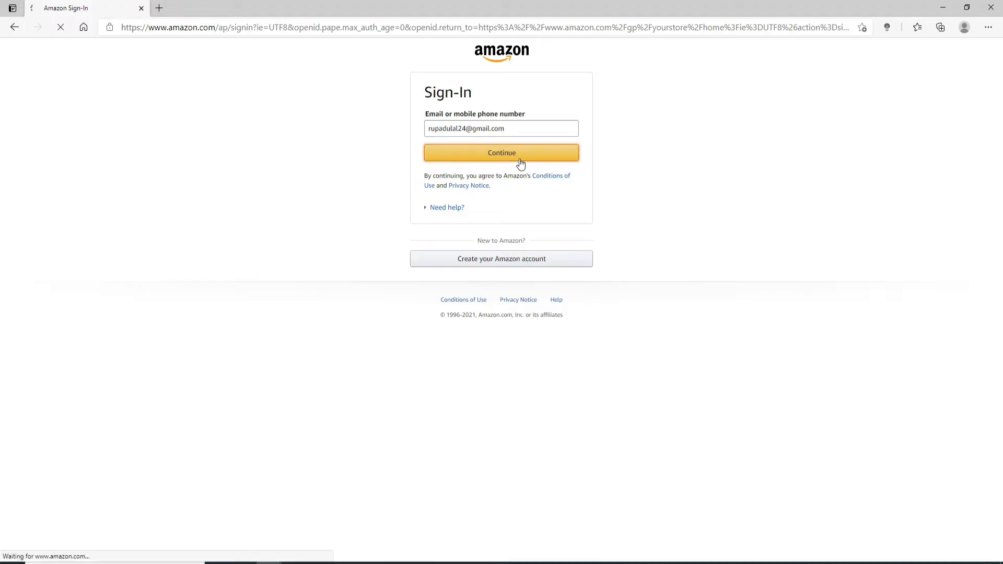
pyautogui.click(501, 152)
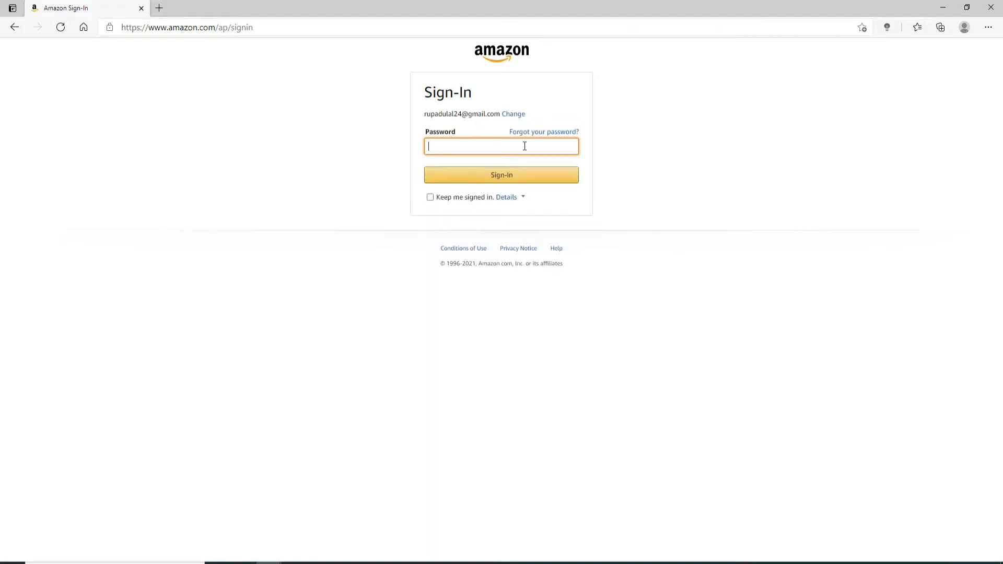
# - Enter the account password with 'Keep me signed in' unchecked and submit Sign-In
pyautogui.write('password')
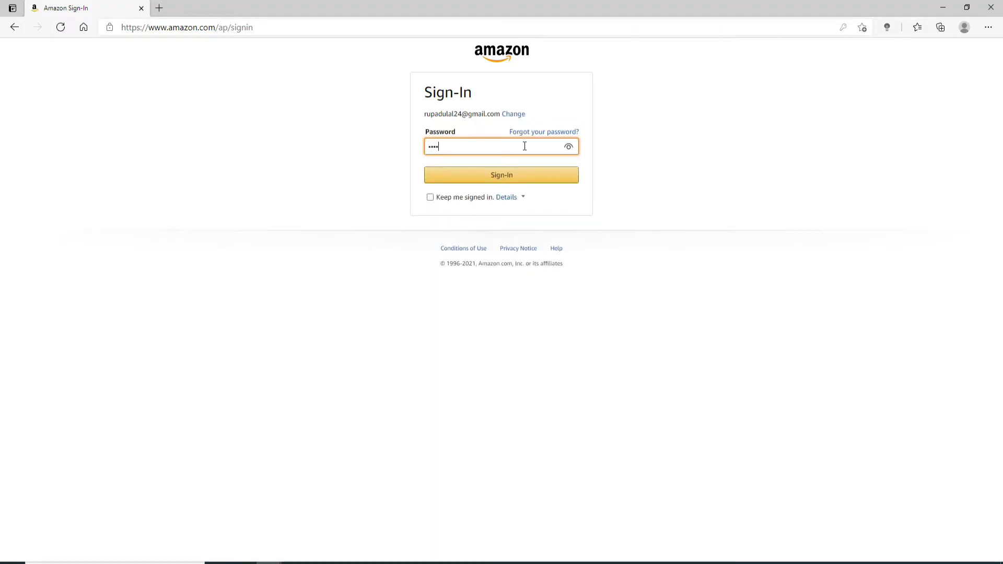
pyautogui.write('password')
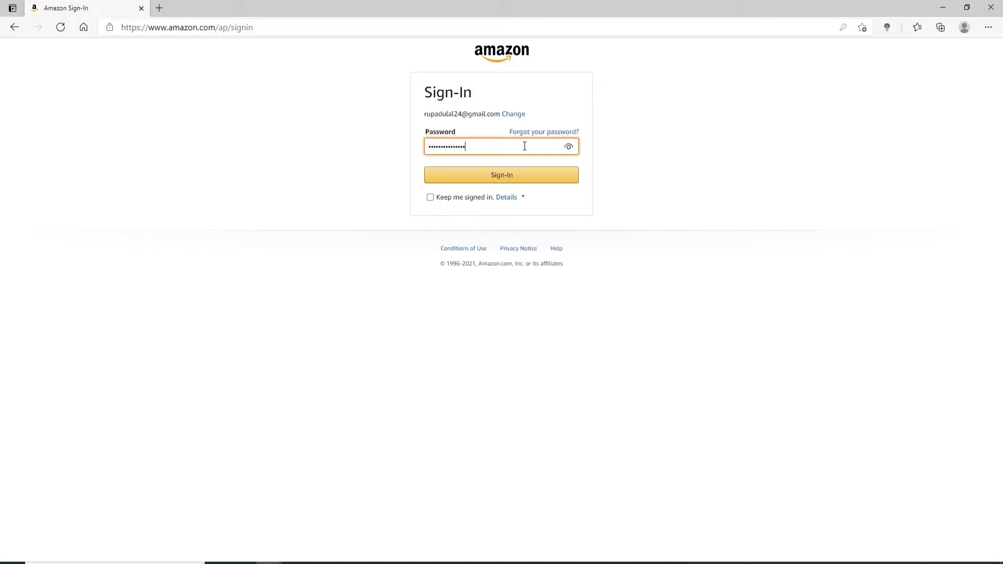
pyautogui.moveTo(564, 139)
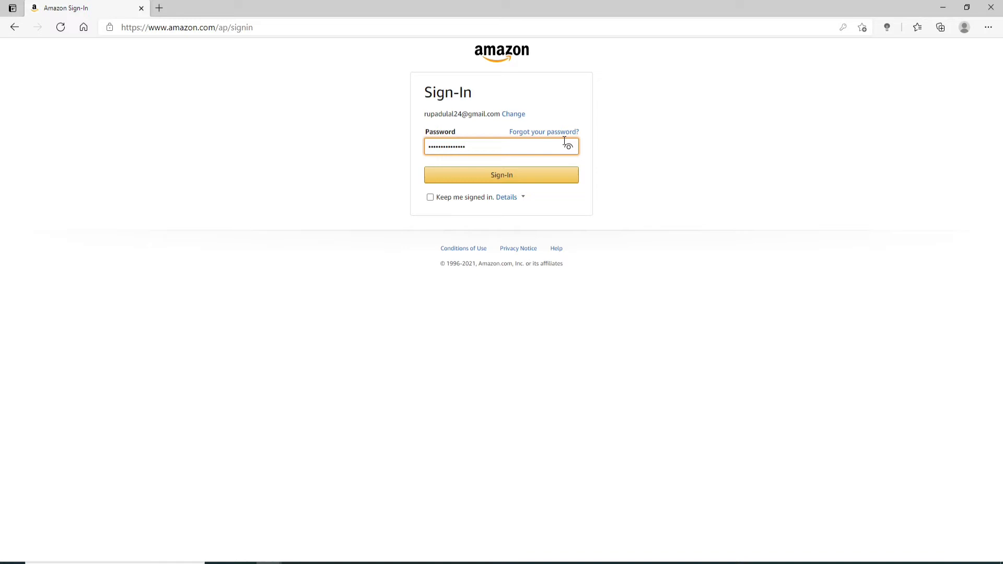
pyautogui.moveTo(543, 131)
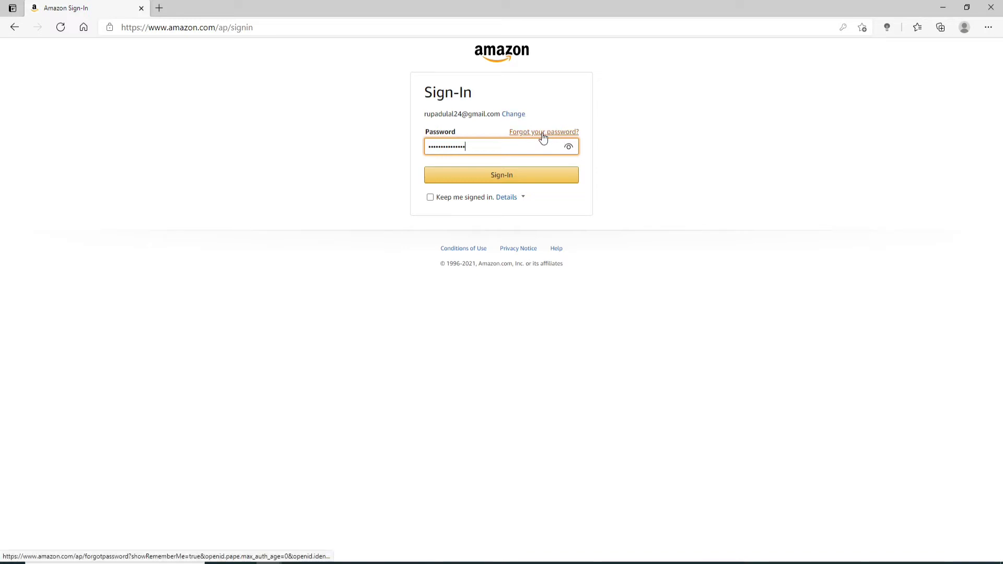
pyautogui.moveTo(543, 138)
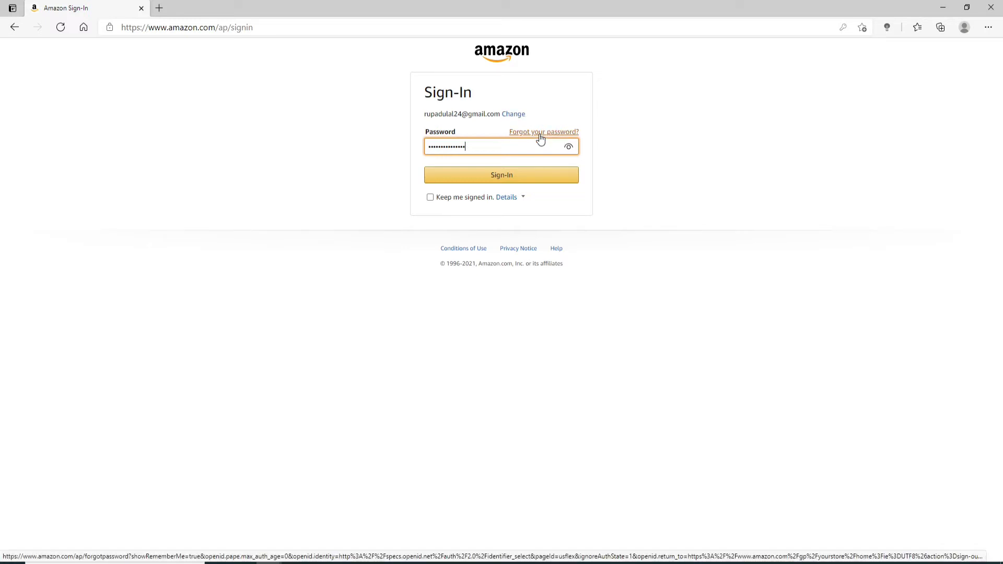
pyautogui.moveTo(547, 205)
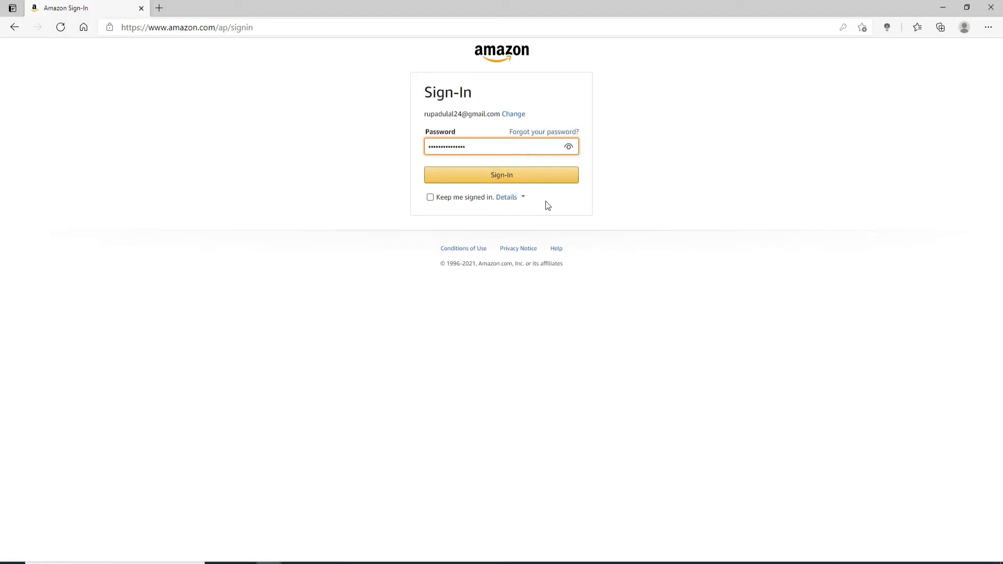
pyautogui.moveTo(568, 147)
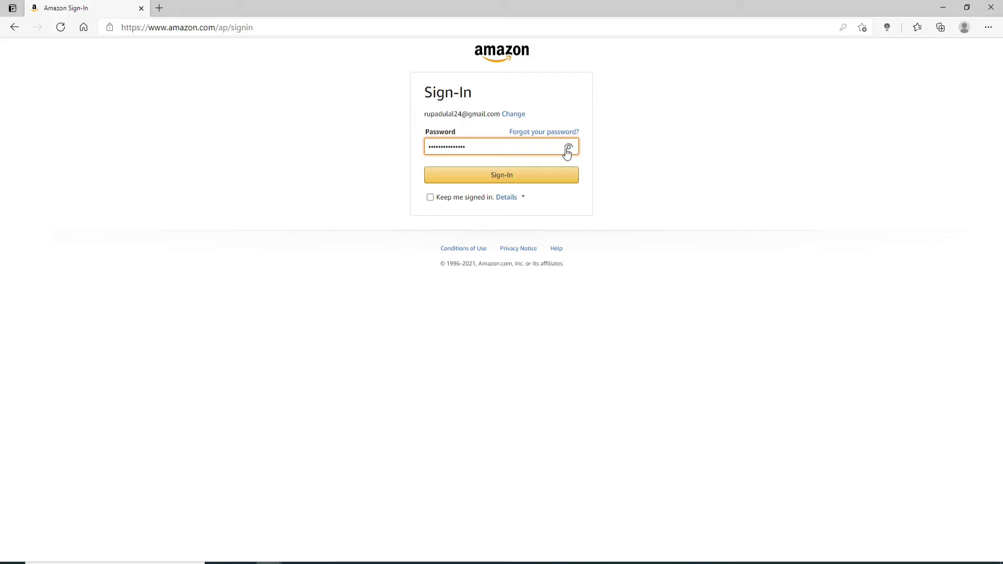
pyautogui.moveTo(526, 144)
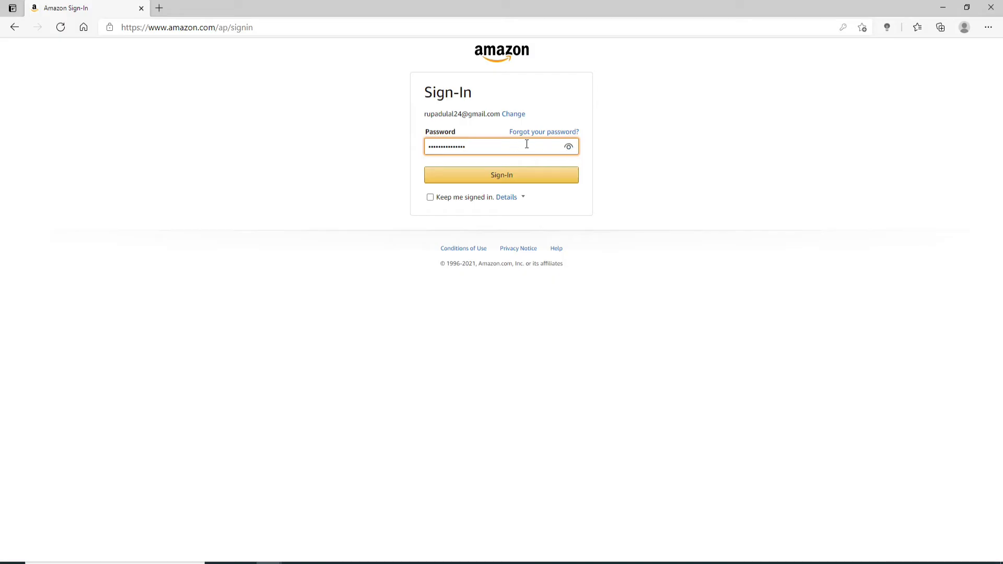
pyautogui.moveTo(507, 174)
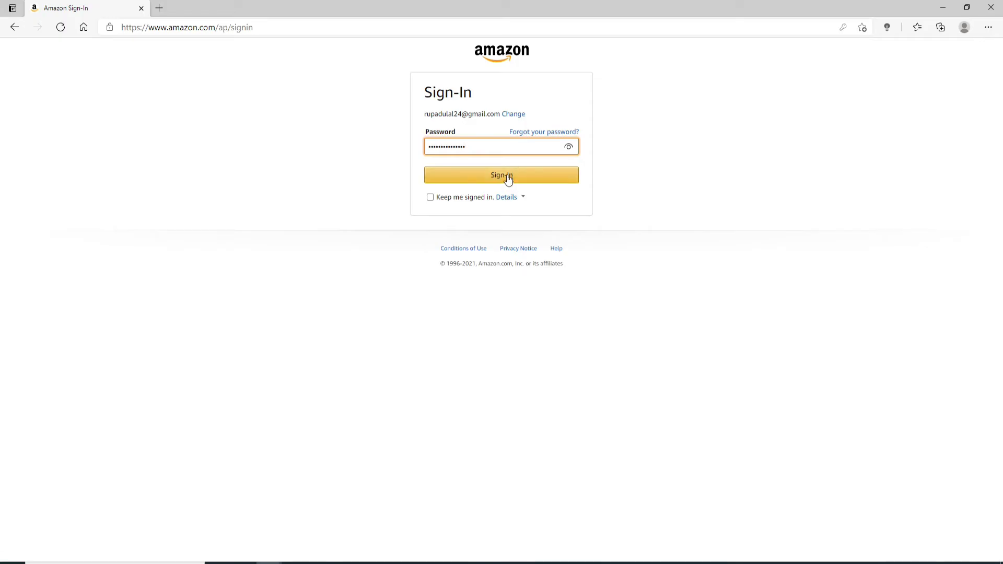
pyautogui.moveTo(430, 200)
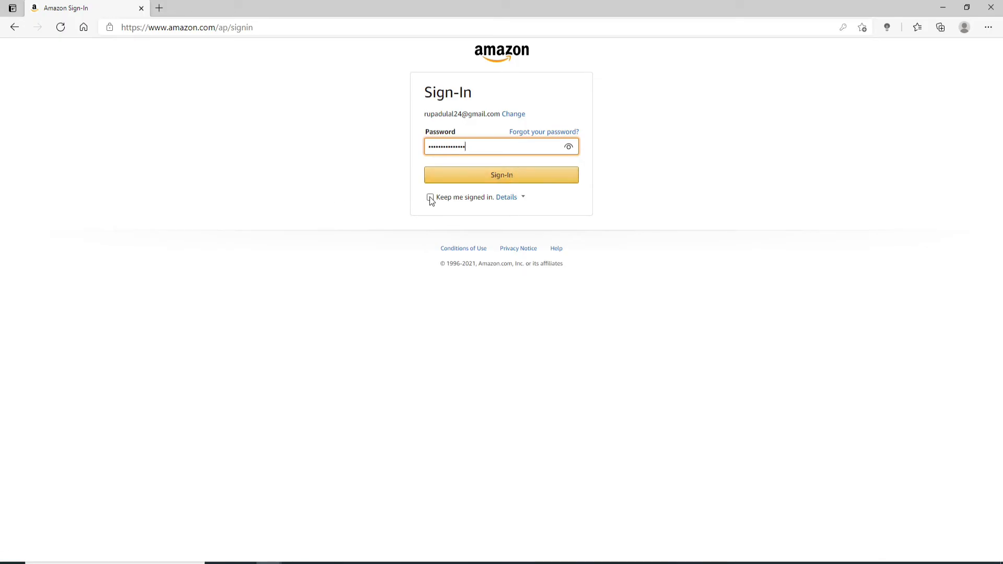
pyautogui.click(431, 197)
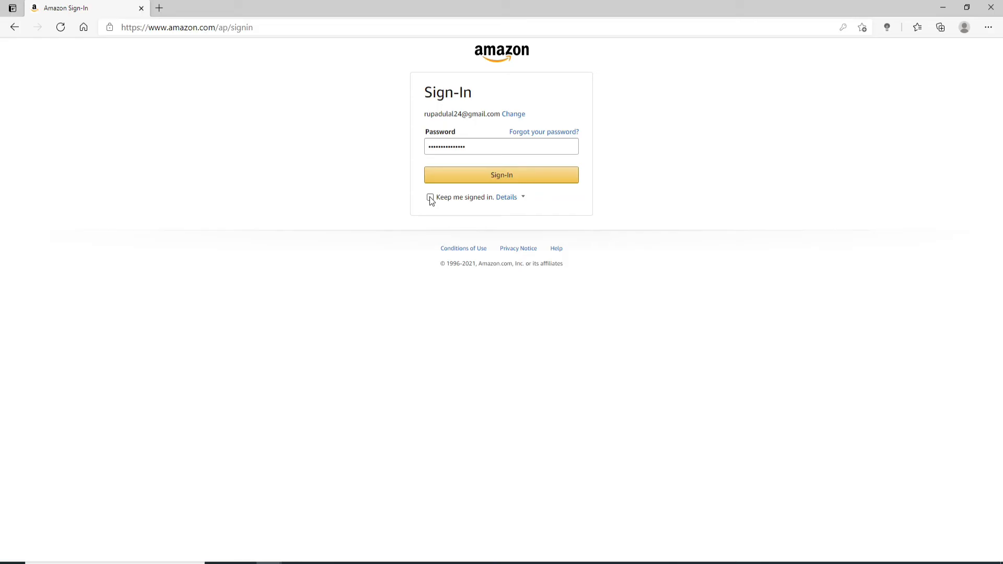
pyautogui.click(501, 174)
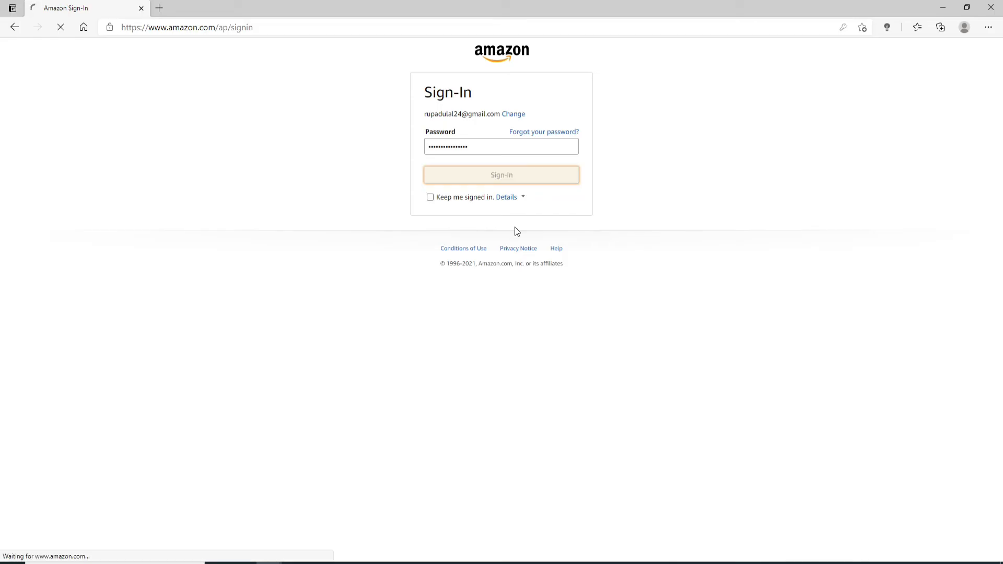
# - Pick NP +977 as the phone country, then choose Not now to skip adding a number
pyautogui.click(501, 175)
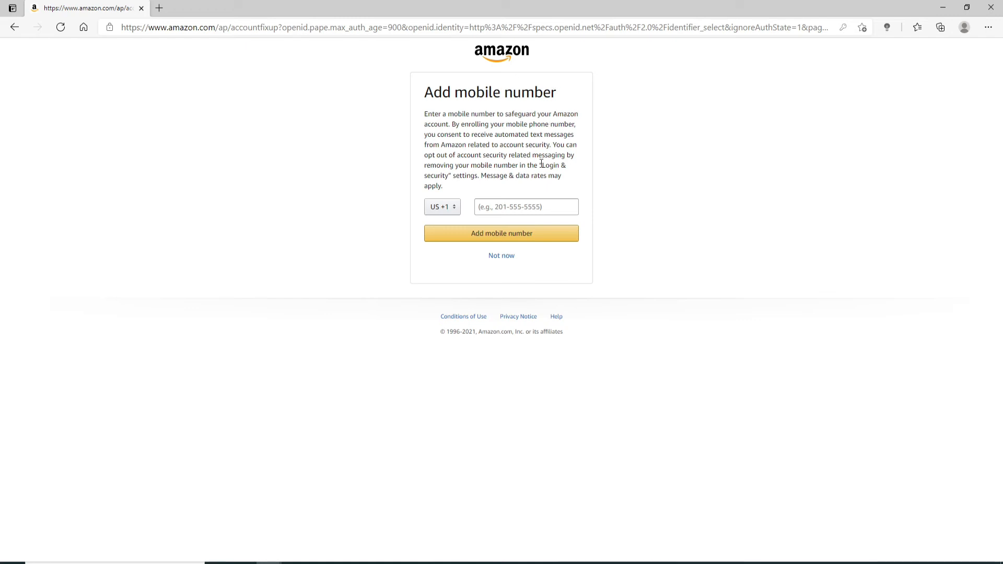
pyautogui.click(441, 207)
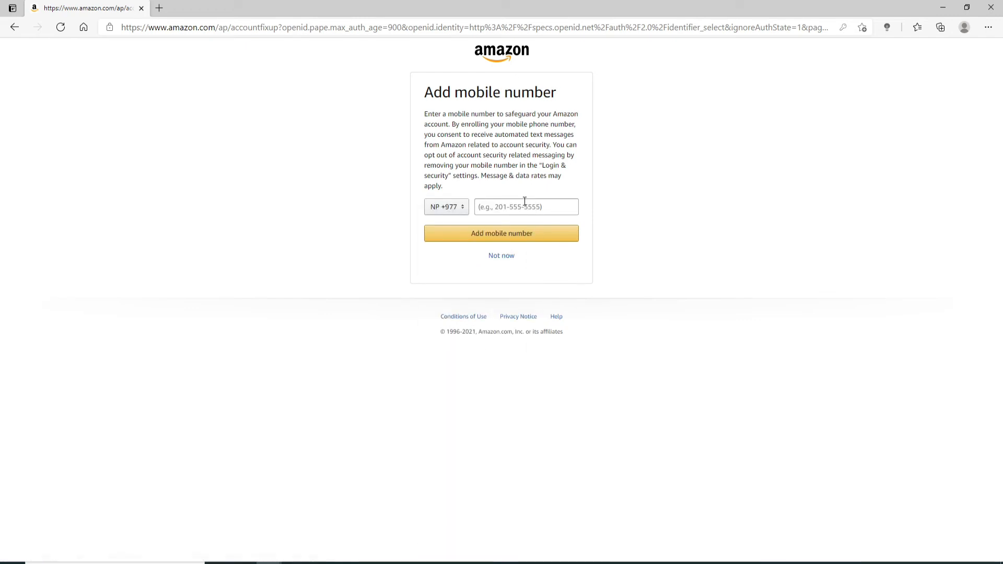
pyautogui.click(525, 207)
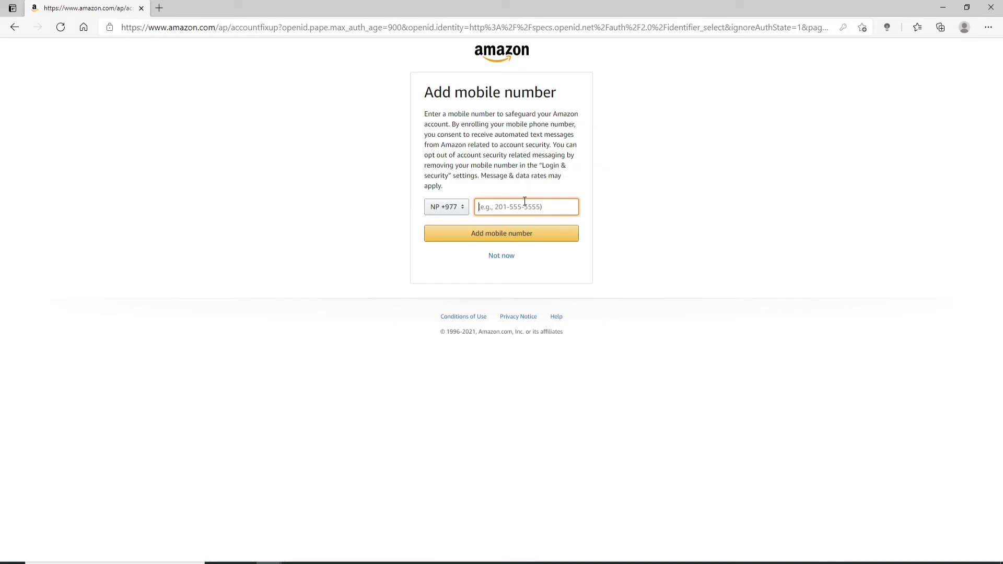
pyautogui.moveTo(499, 265)
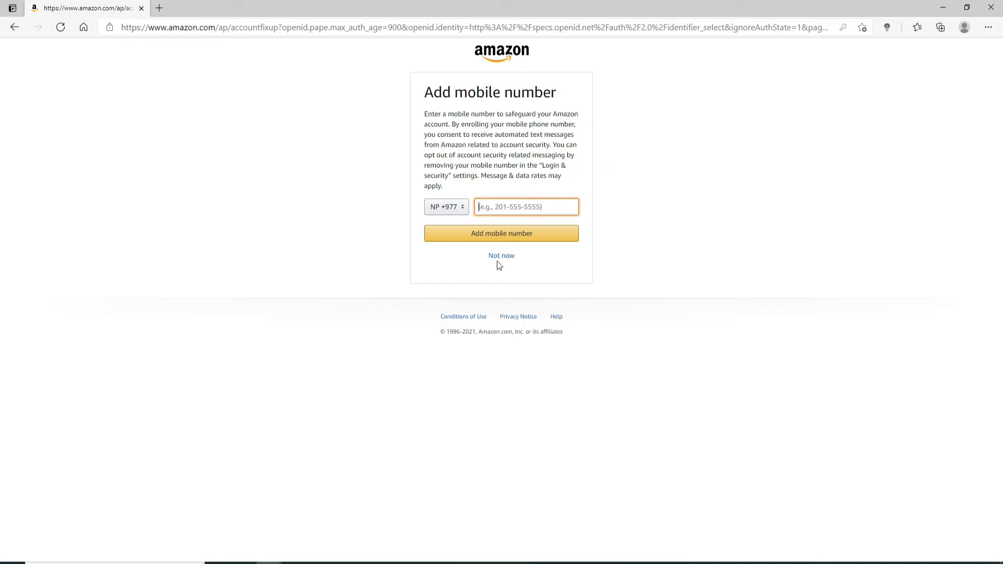
pyautogui.click(502, 256)
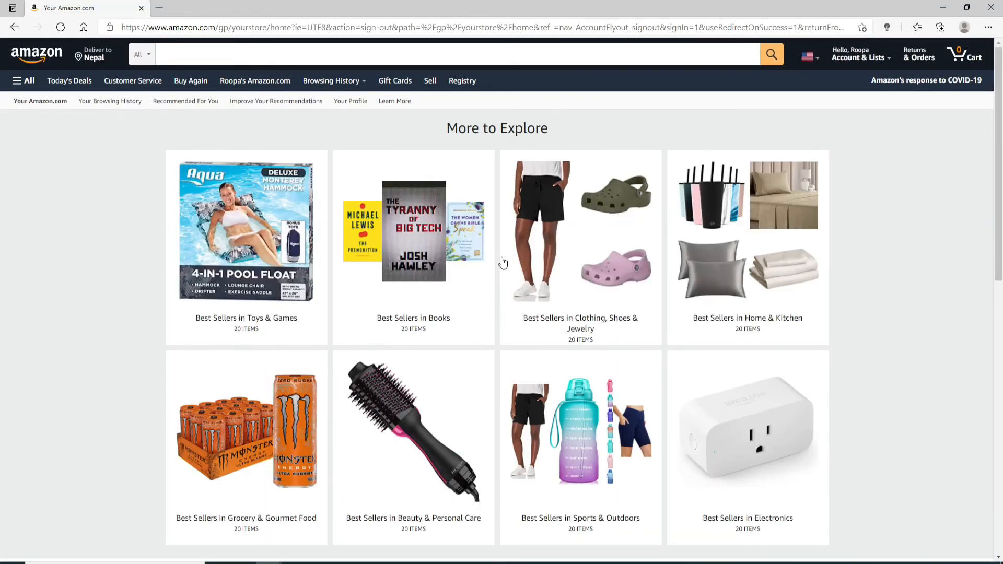
pyautogui.moveTo(537, 304)
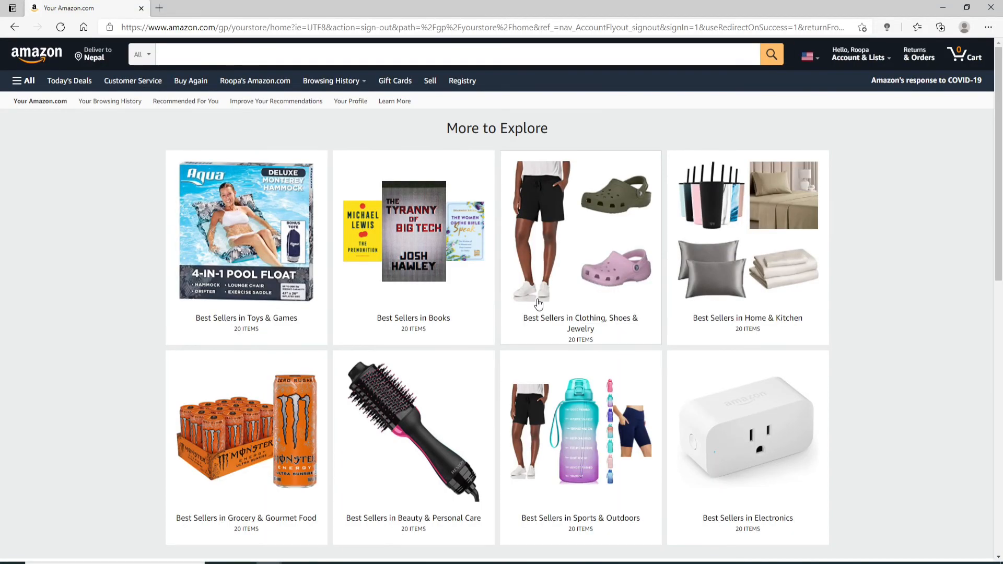
pyautogui.moveTo(353, 436)
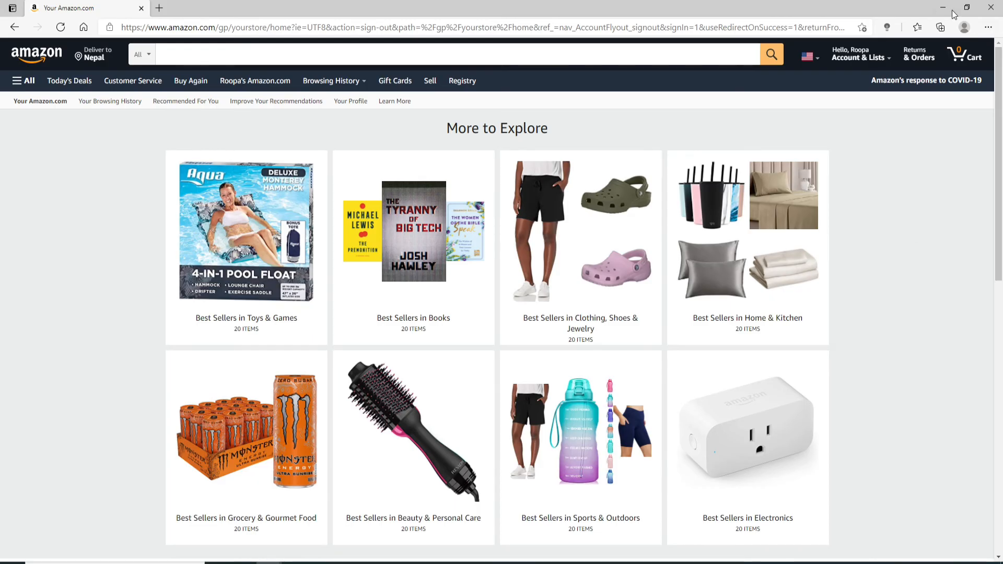
# - Minimize the signed-in Edge window
pyautogui.click(942, 6)
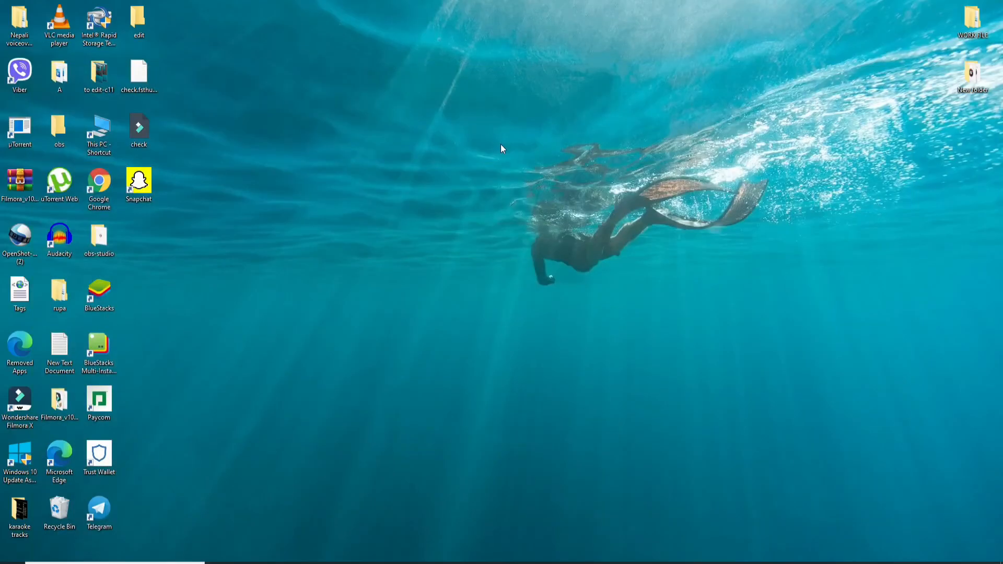